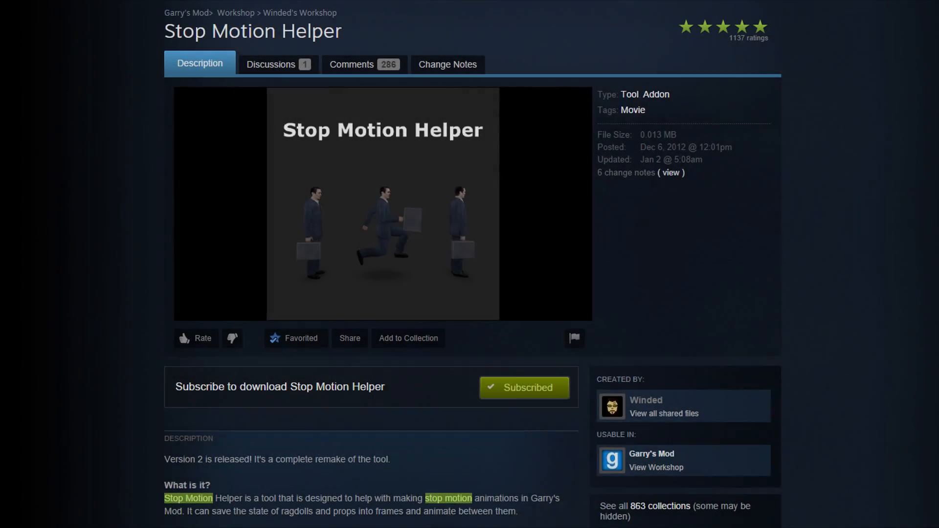
Step: Scroll the spawn menu to browse the Half-Life 2 Characters spawnlist and Tools
scroll("down", 3)
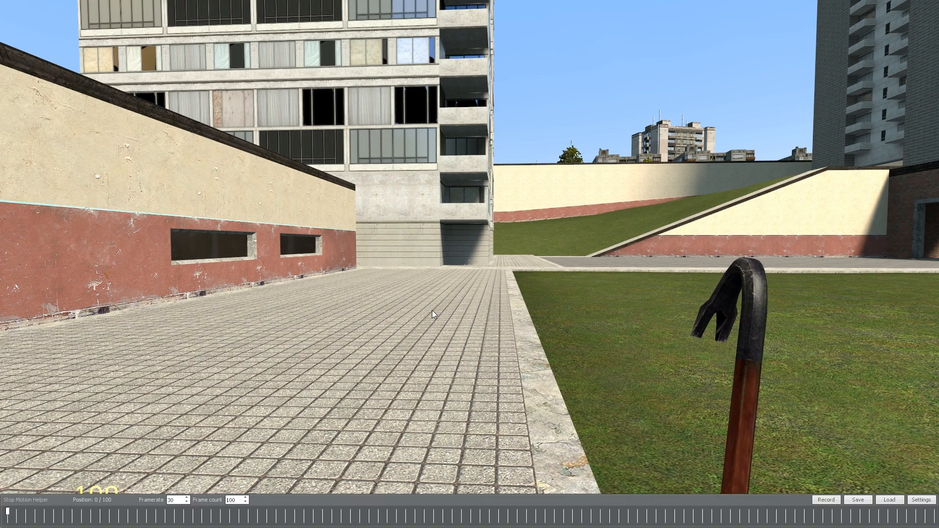
mouse_move(435, 314)
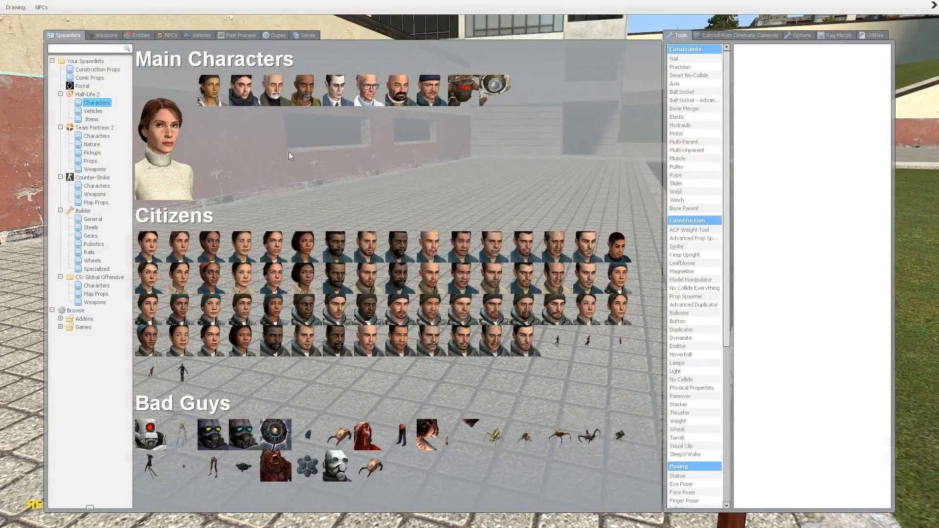
mouse_move(338, 90)
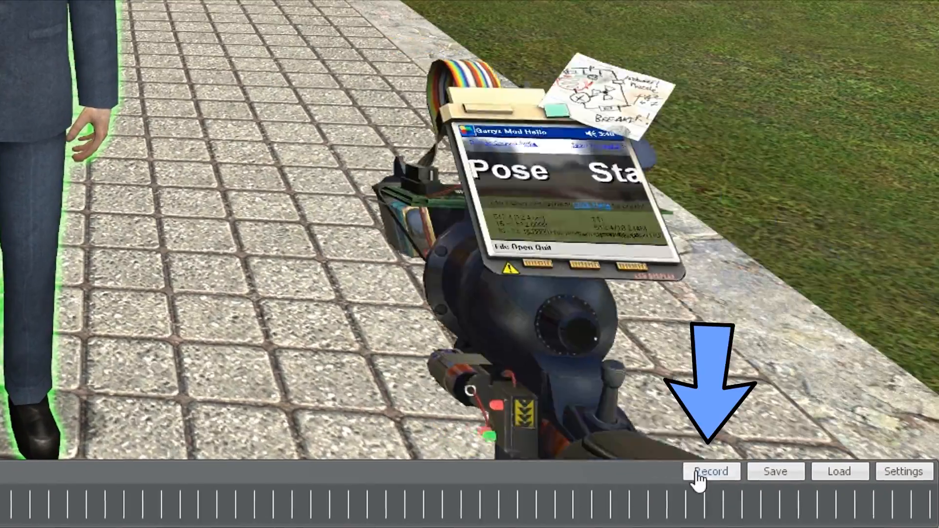
Step: Record G-Man's starting pose and select frame 0 on the Stop Motion Helper timeline
left_click(711, 472)
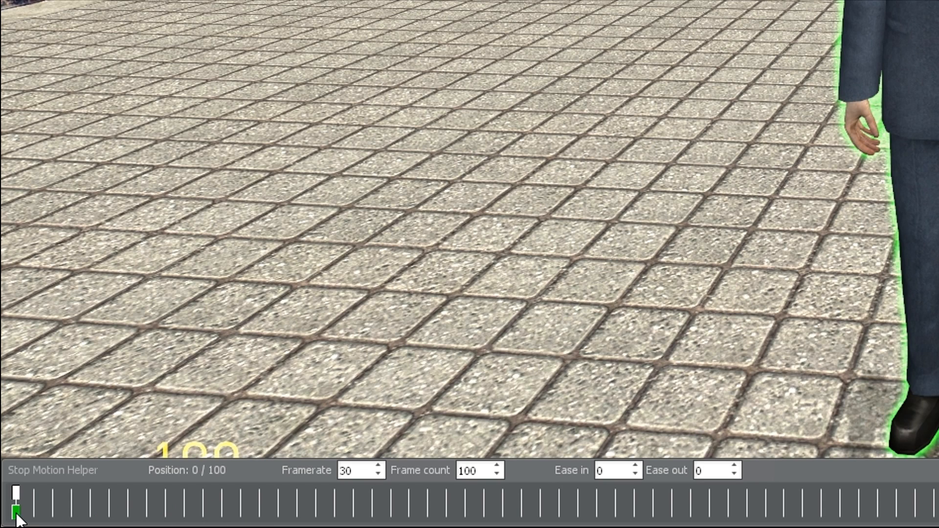
left_click(203, 512)
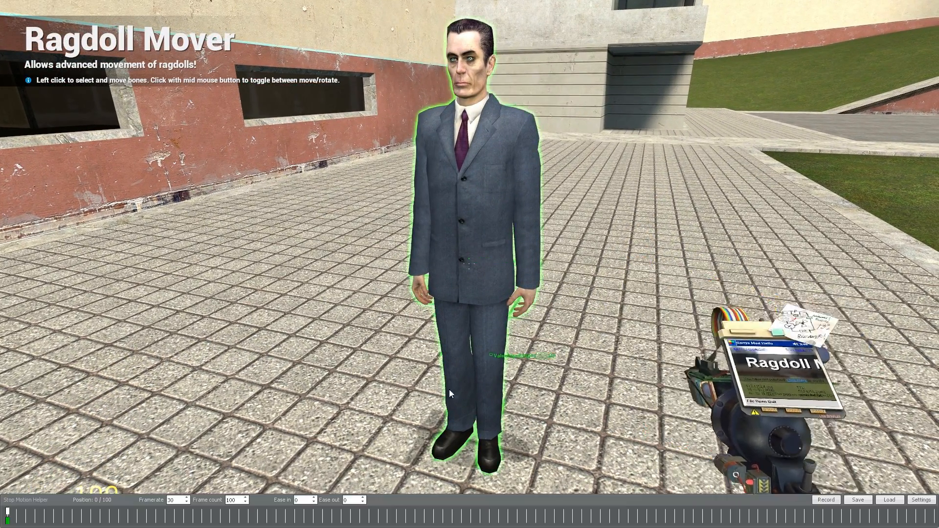
Step: Grab one of G-Man's bones with the Ragdoll Mover to pose him
left_click(8, 514)
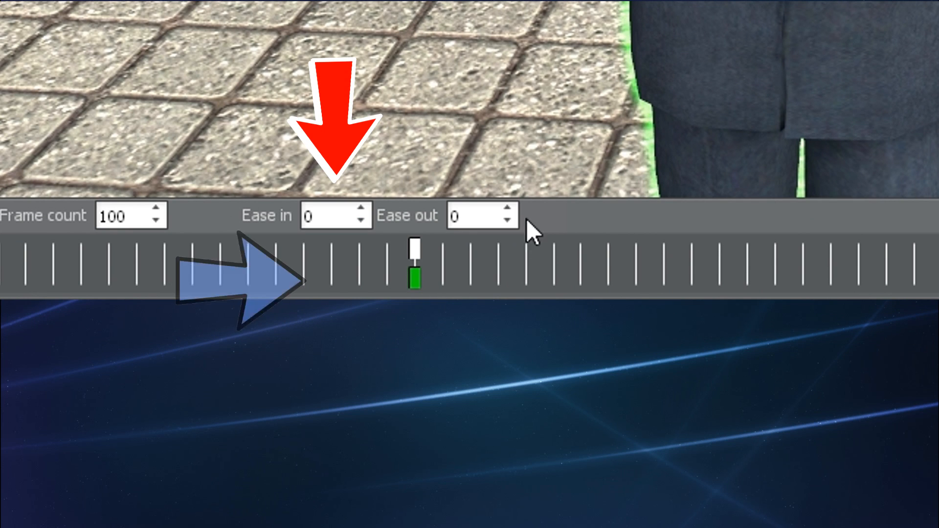
Step: Set Ease in to 0.4 on the middle keyframe and Ease out to 0.7 on the first
left_click(359, 210)
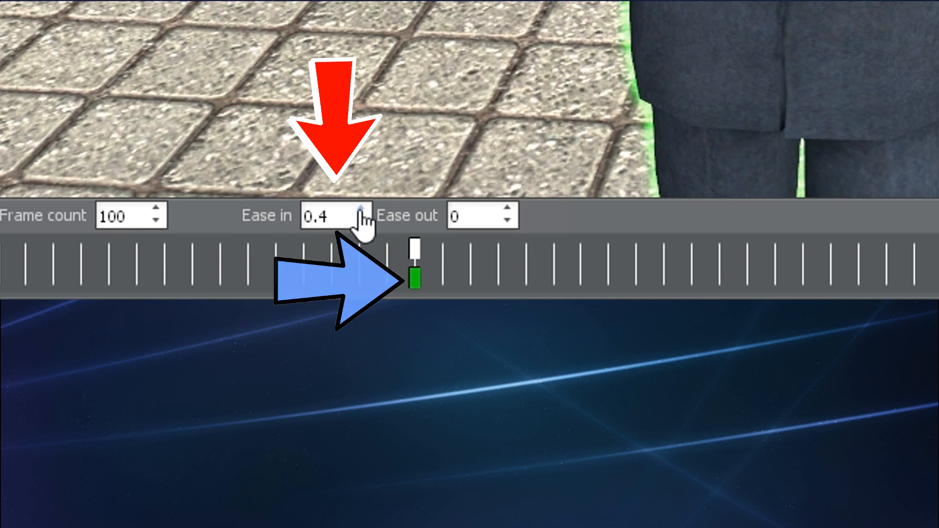
left_click(364, 223)
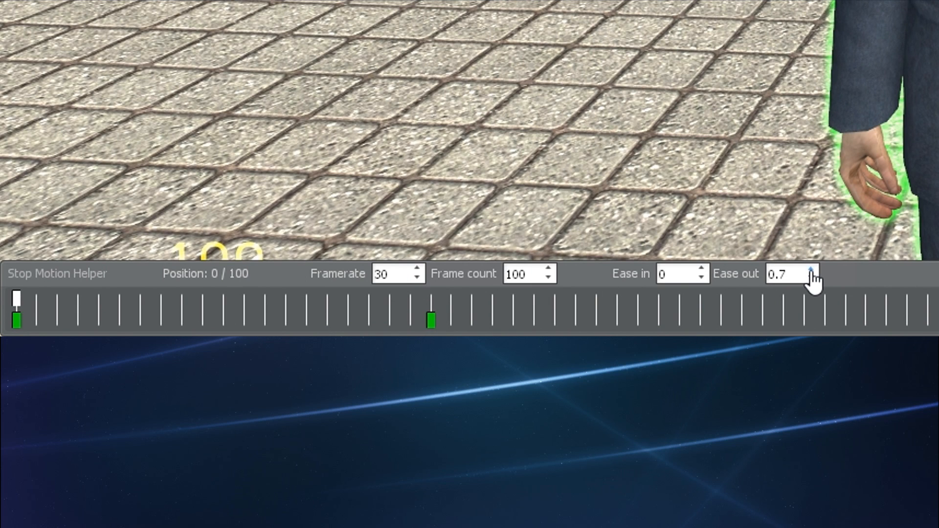
left_click(810, 270)
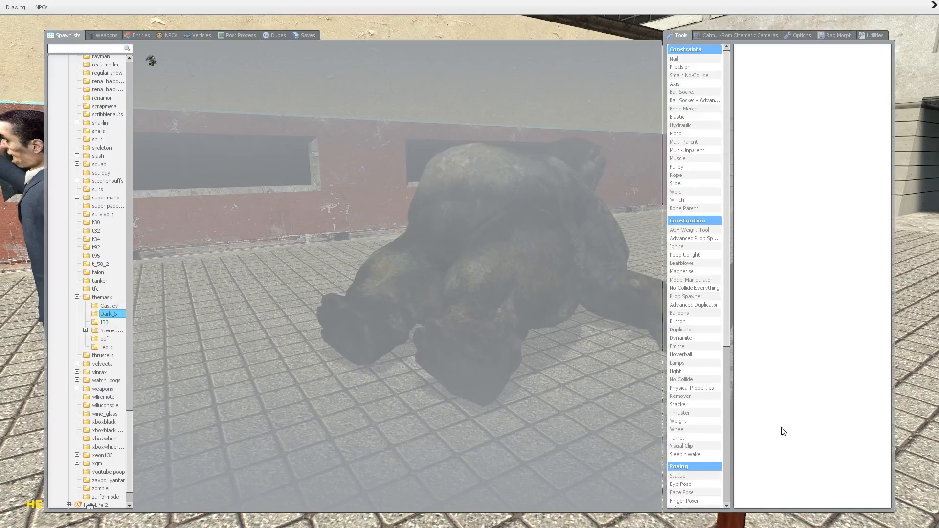
Step: Browse the addon model folders and spawn the Hunter ragdoll beside G-Man
scroll("down", 3)
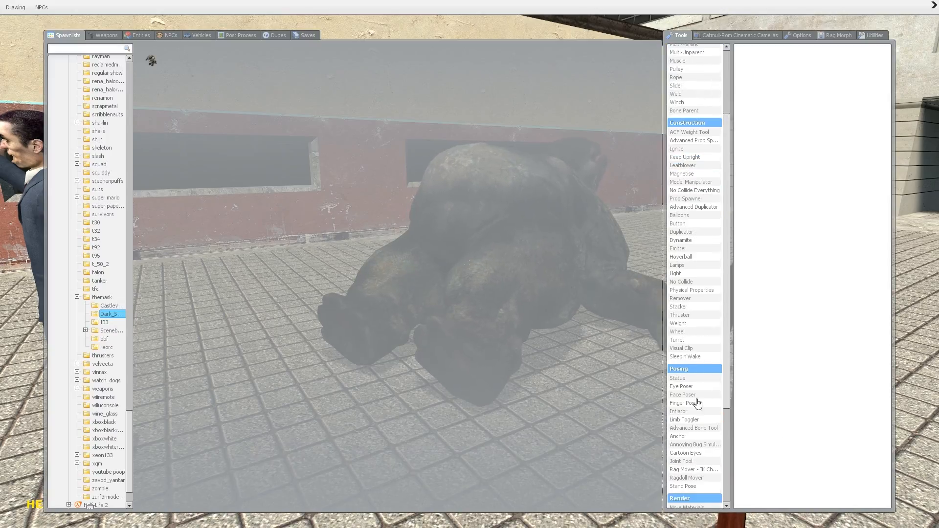
left_click(683, 486)
type("bind")
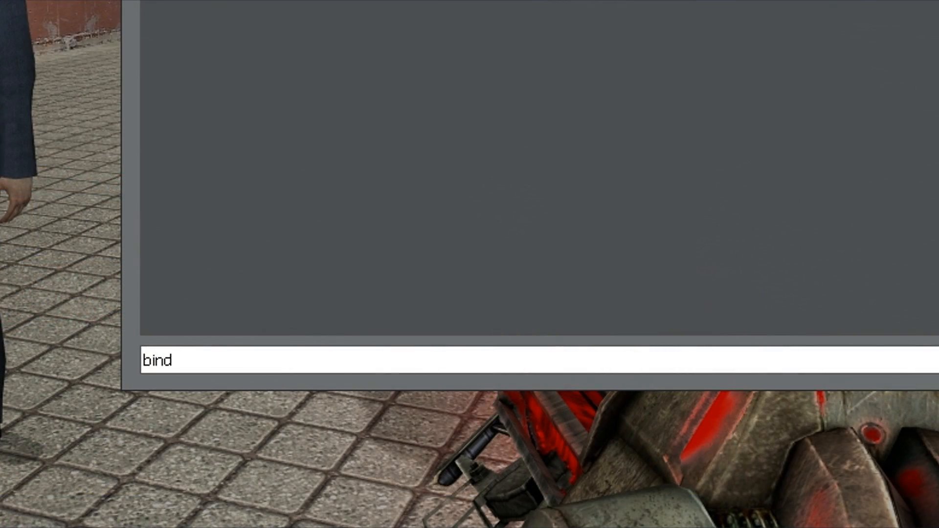
Step: Bind the End key to "+smh_playback" in the developer console
type("ins \"smh")
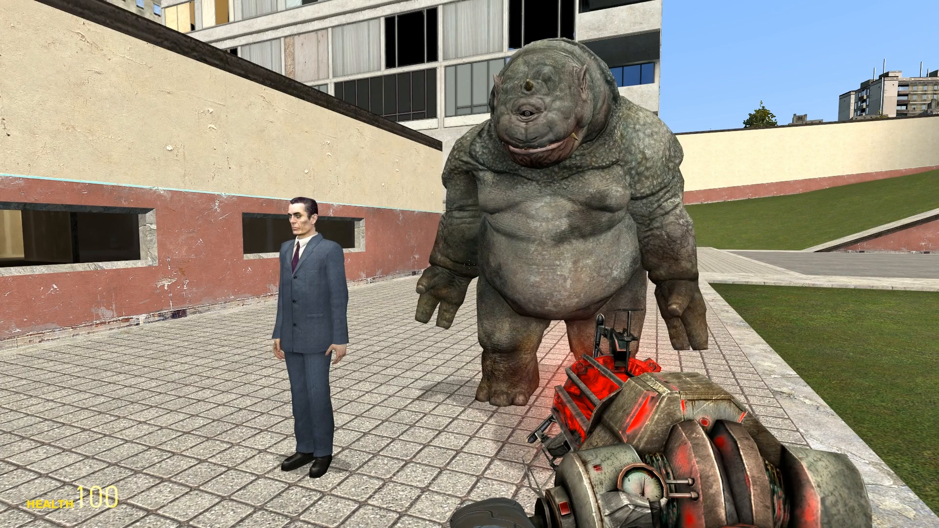
type("bind end")
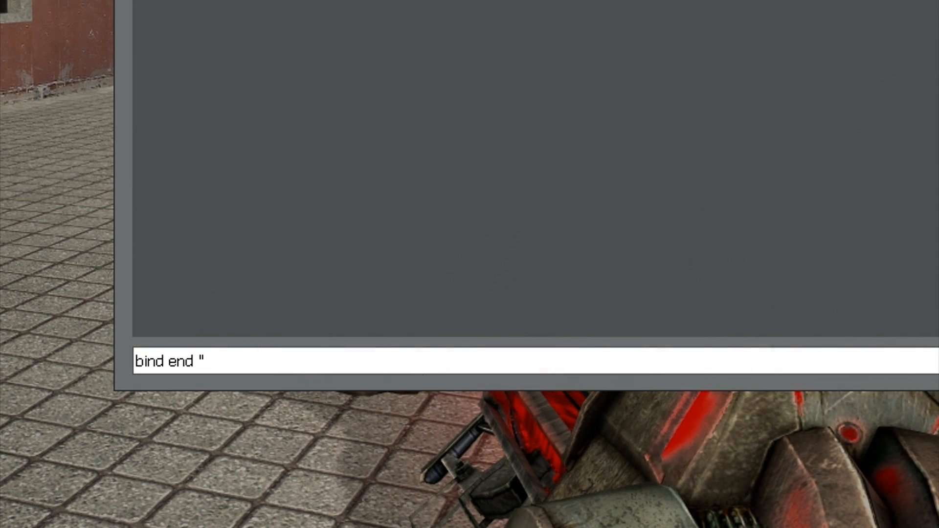
type("+smh_")
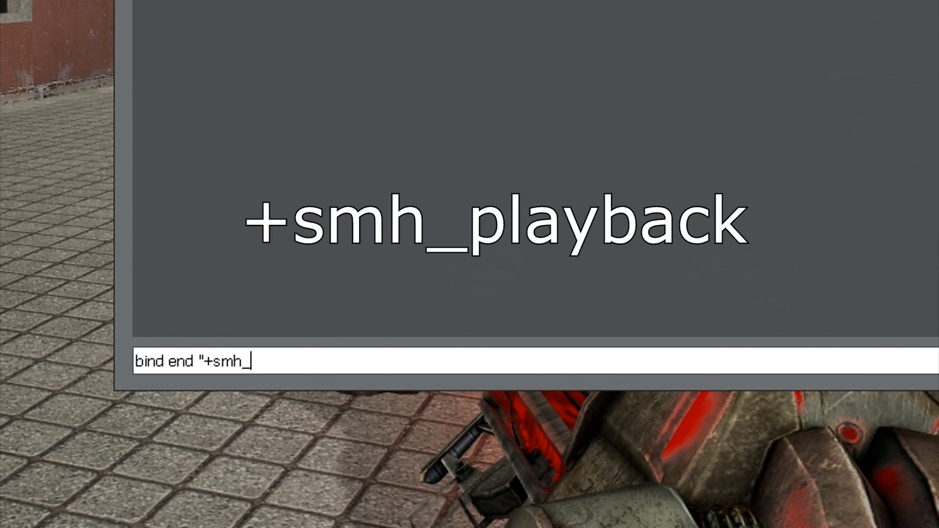
type("playba")
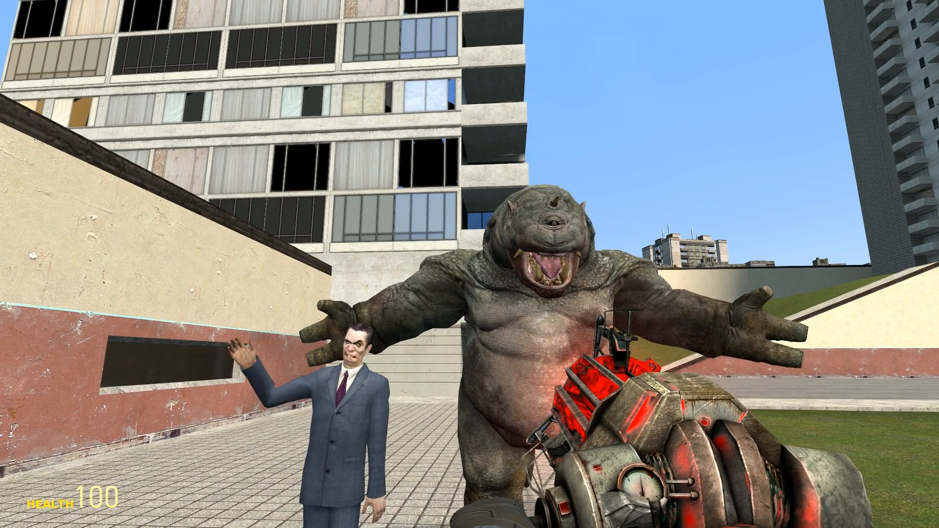
mouse_move(469, 264)
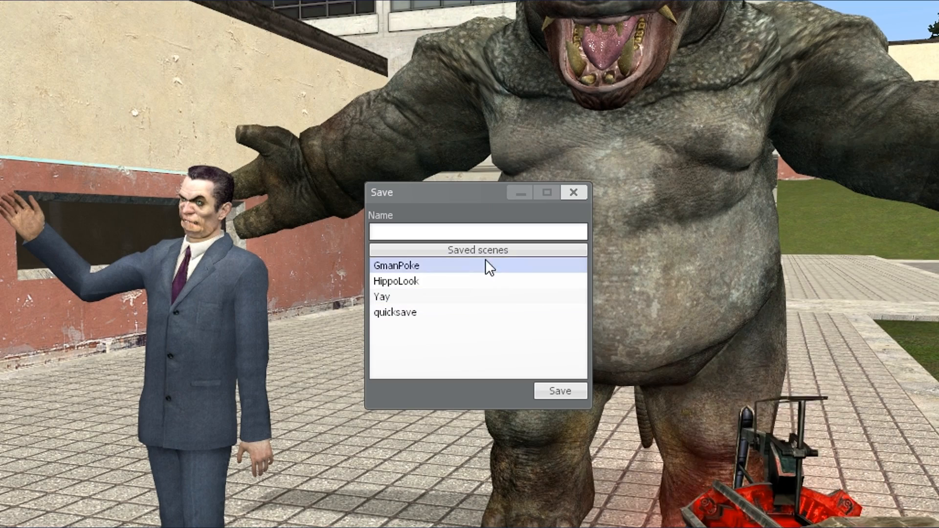
Step: Enter 'Hello' as the name for the new Stop Motion Helper scene
type("Hell")
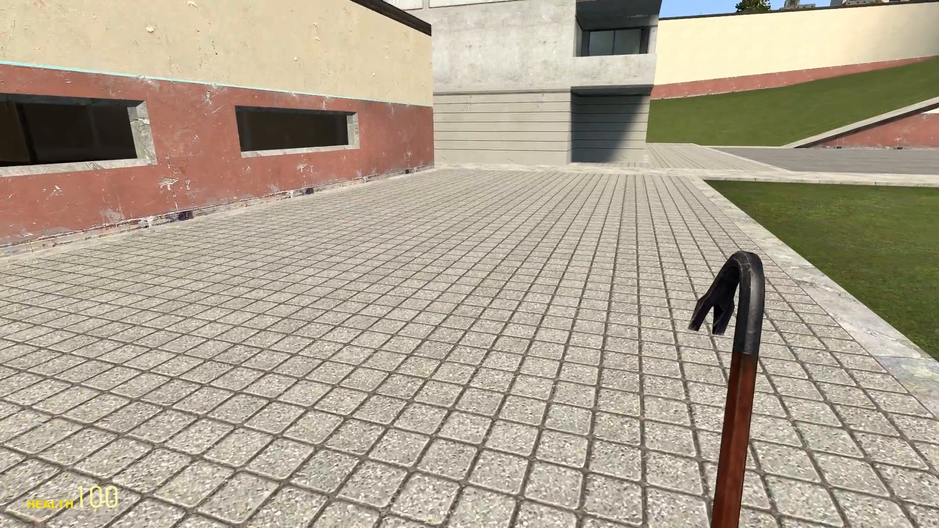
Step: Load a game from My Saves in the spawn menu's Saves tab
key("q")
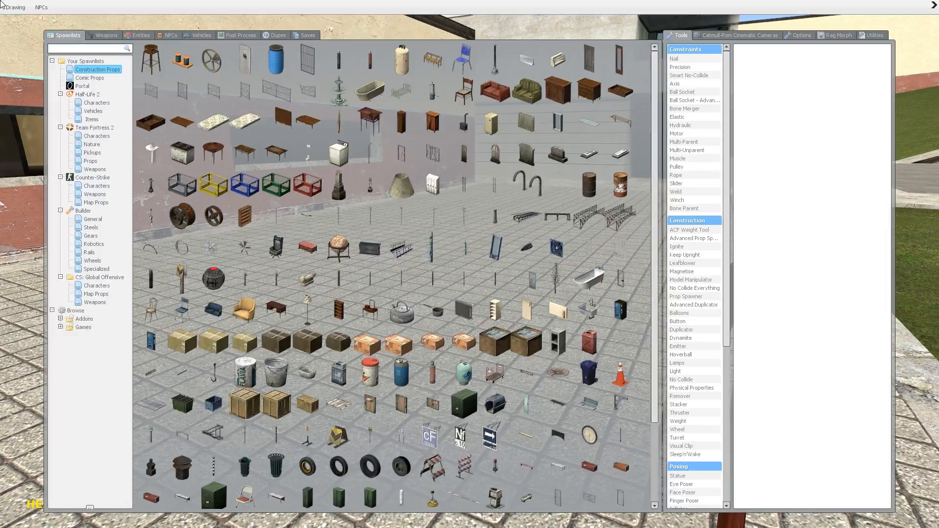
left_click(97, 102)
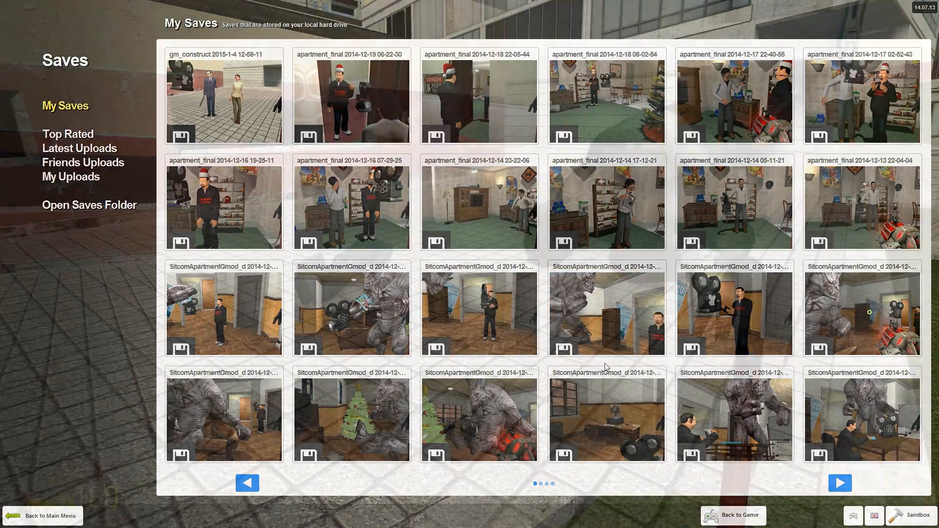
left_click(734, 516)
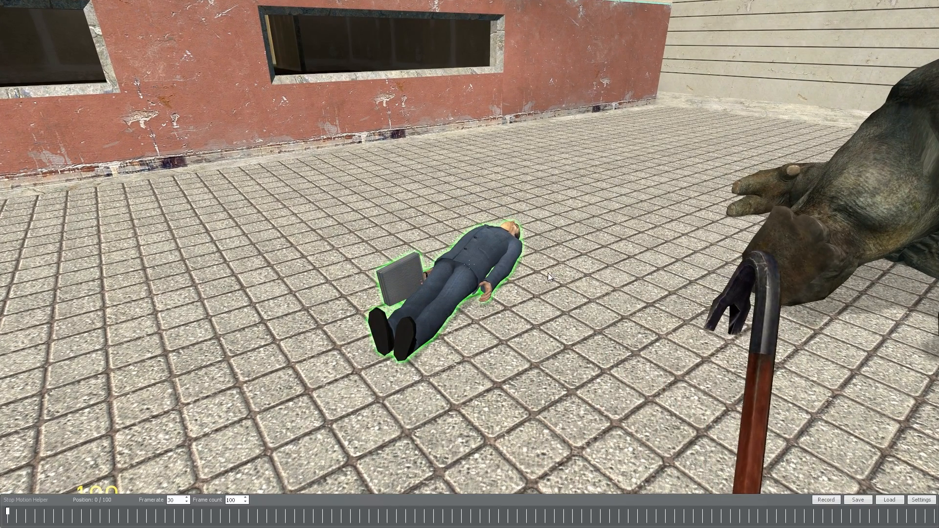
Step: Select the Hello scene and load gman_high.mdl's saved frames onto G-Man
left_click(889, 500)
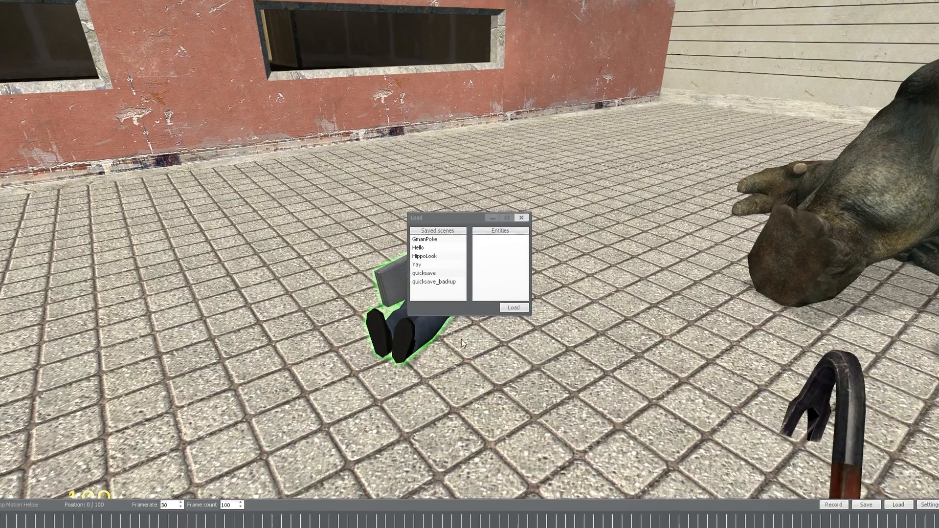
left_click(421, 248)
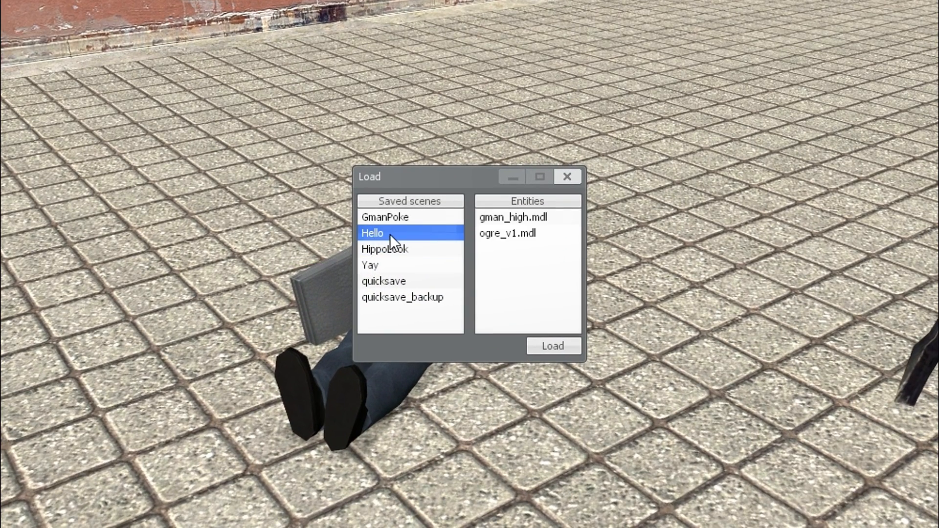
left_click(403, 297)
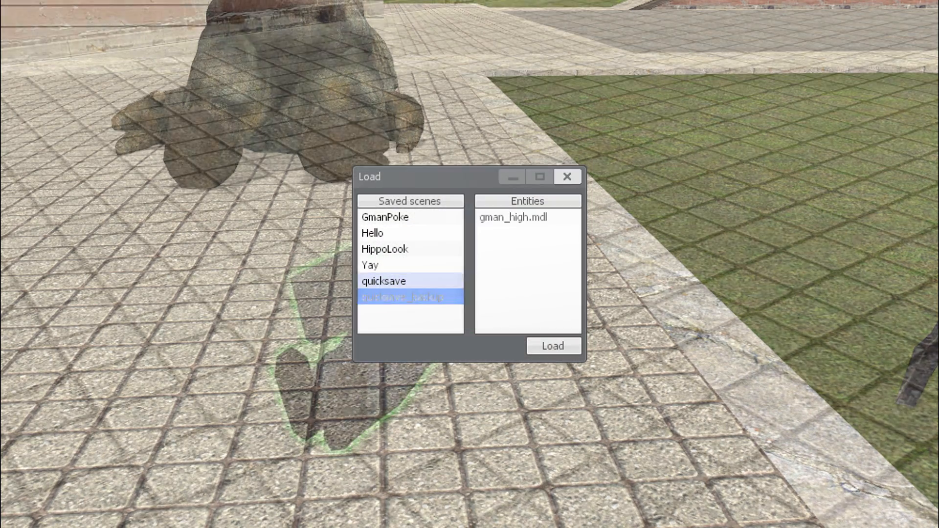
left_click(372, 233)
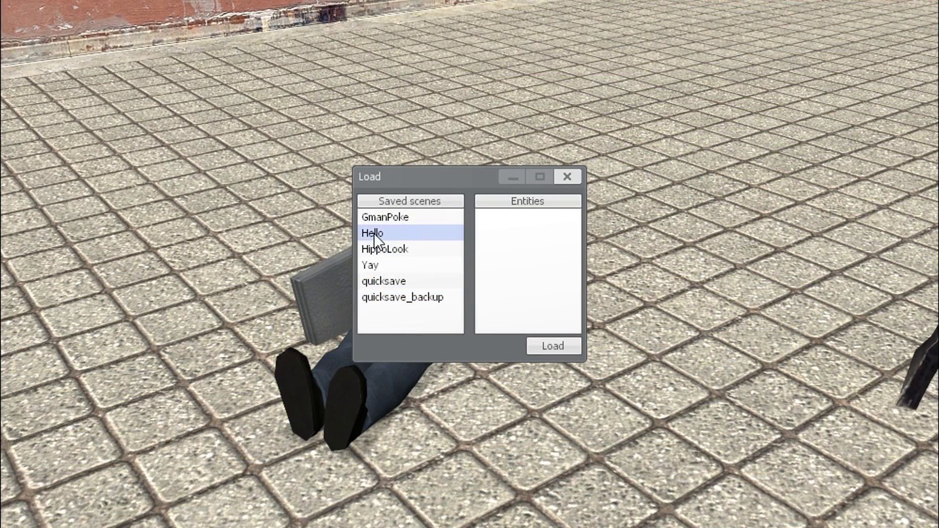
left_click(372, 233)
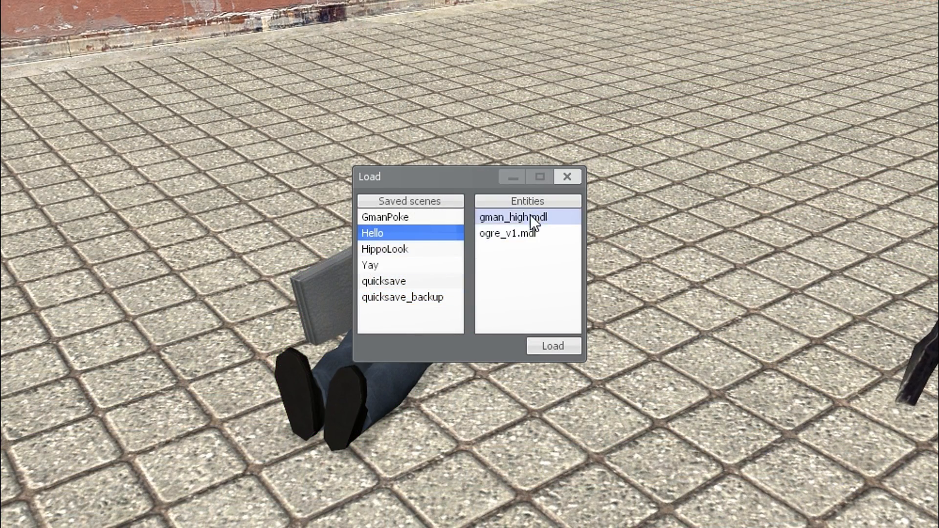
mouse_move(567, 227)
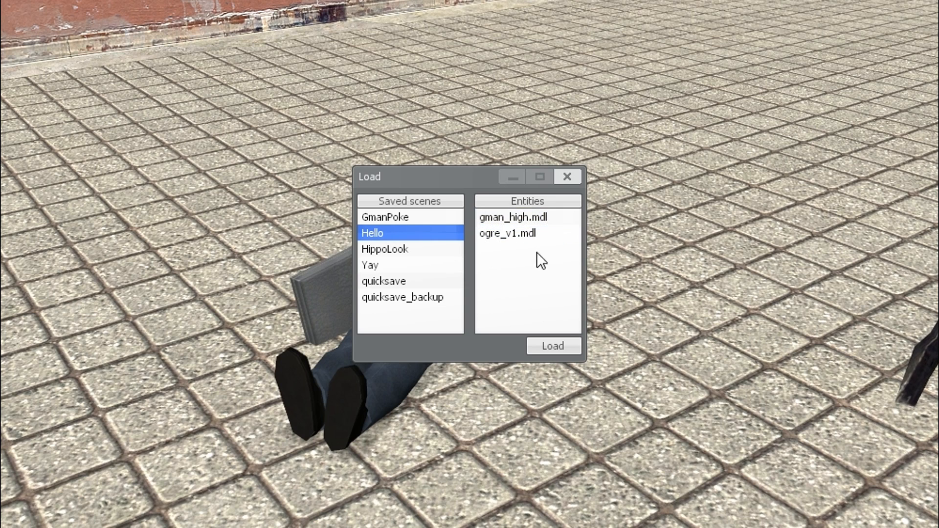
left_click(510, 217)
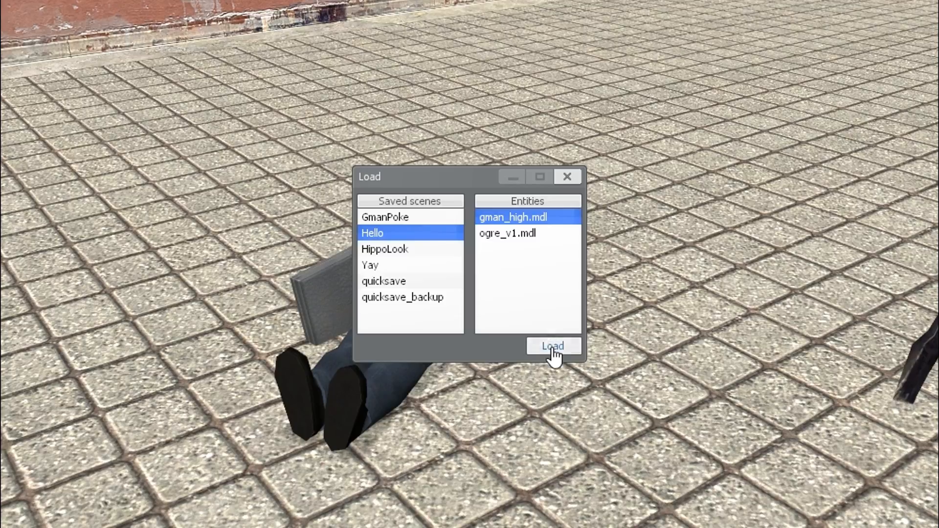
left_click(550, 347)
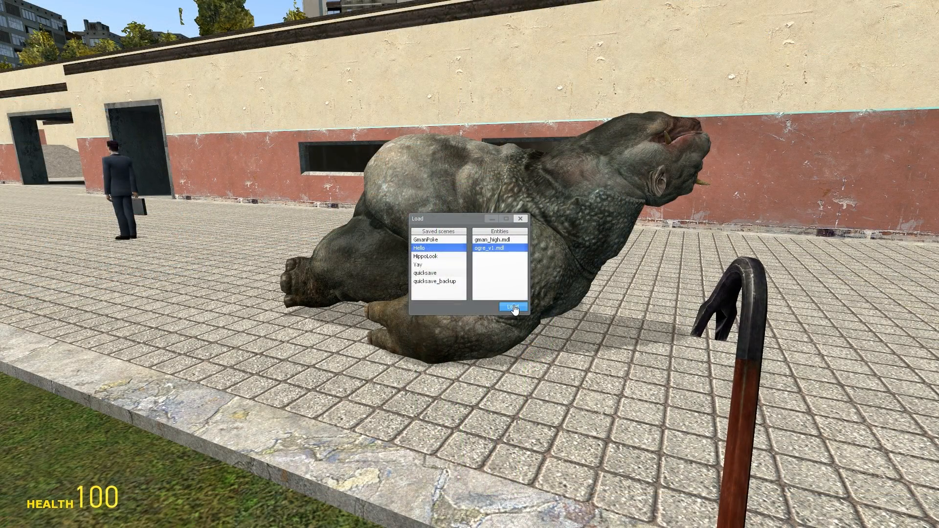
Step: Load ogre_v1.mdl's saved frames from the Hello scene onto the Hunter
left_click(510, 307)
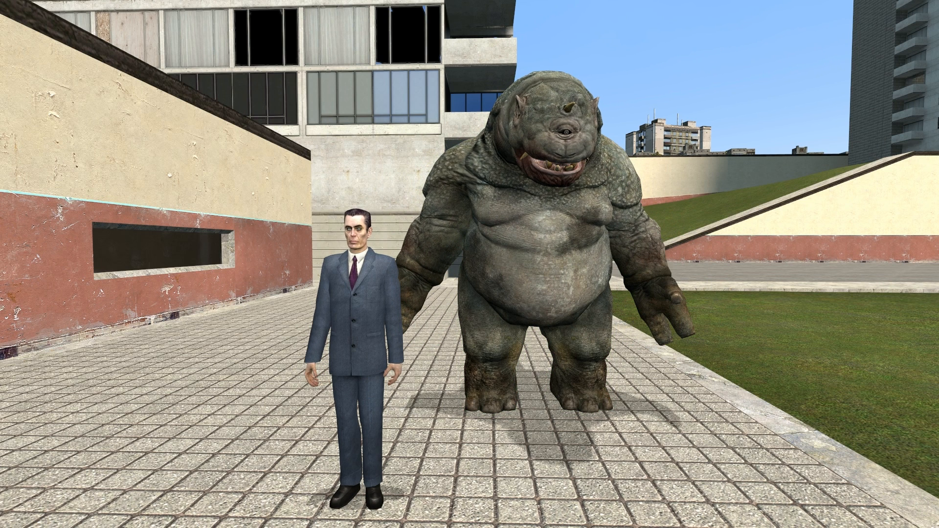
Step: Enter bind i "smh_makejpeg" in the console to capture frames with the I key
type("bind")
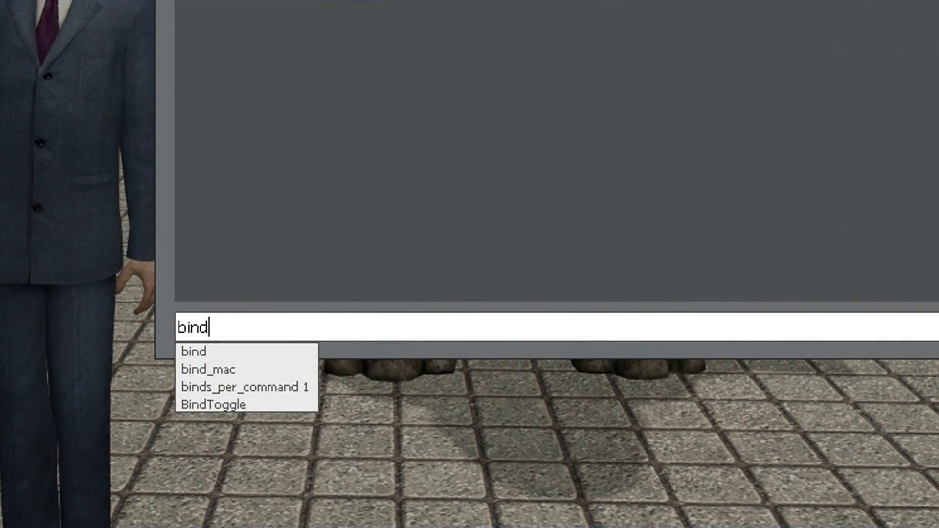
type("i \"smh_makej")
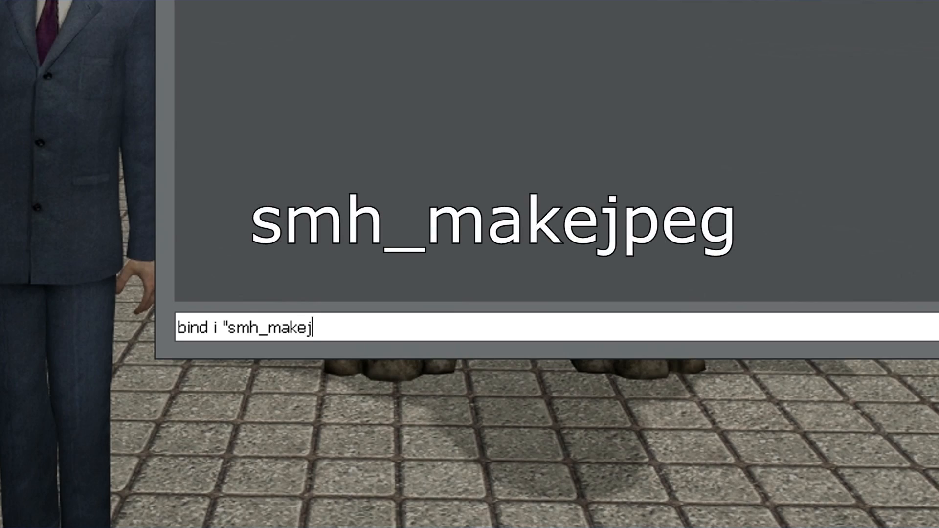
type("peg\"")
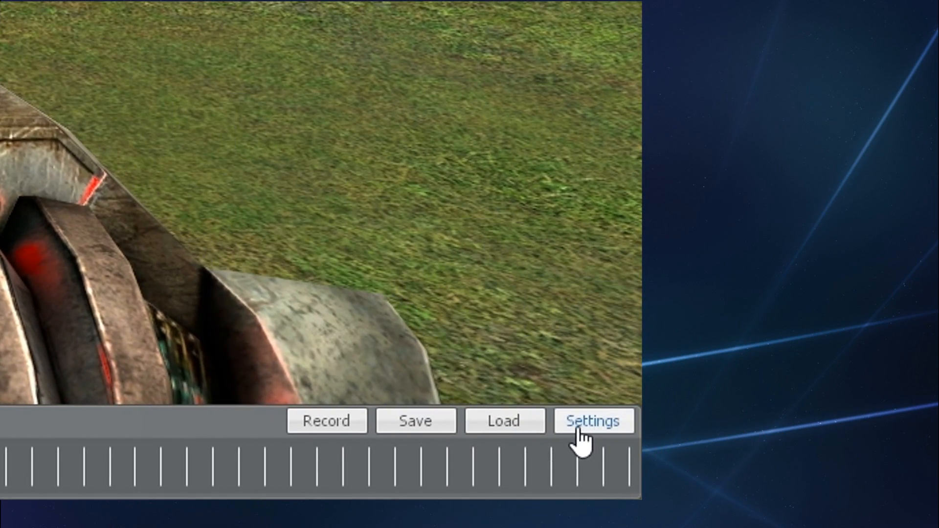
Step: Enable "Don't animate phys bones" in the Stop Motion Helper settings window
left_click(592, 422)
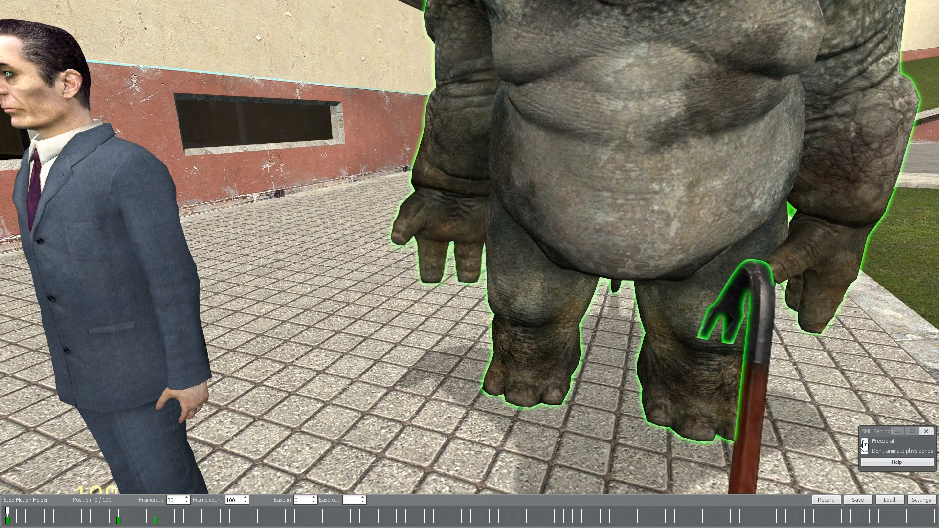
left_click(867, 441)
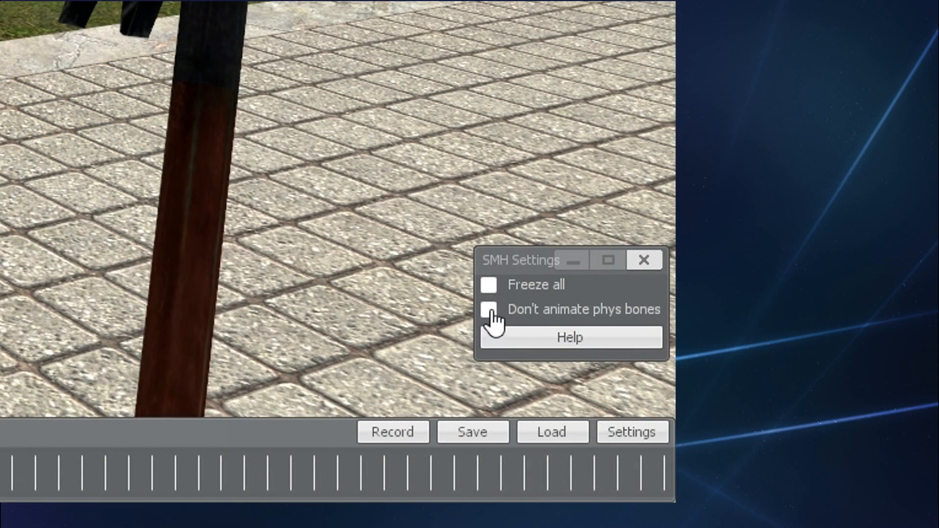
left_click(489, 309)
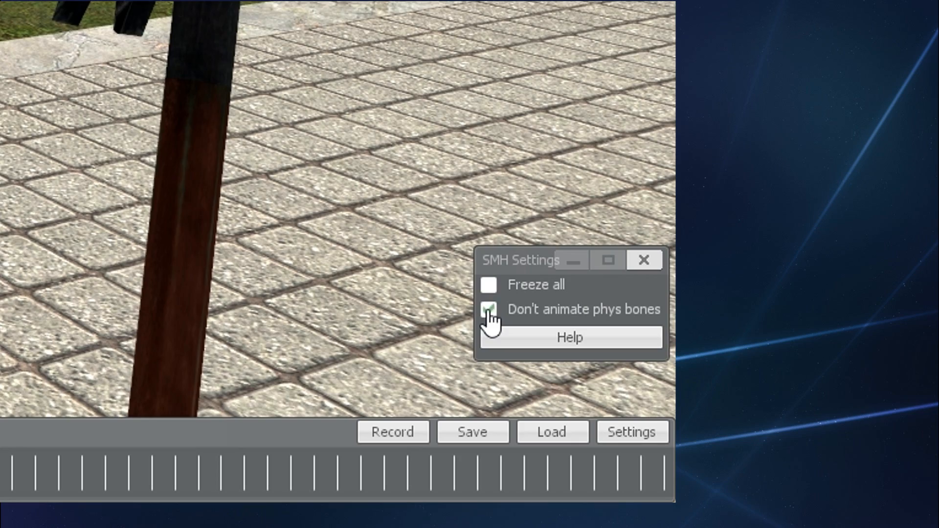
left_click(489, 310)
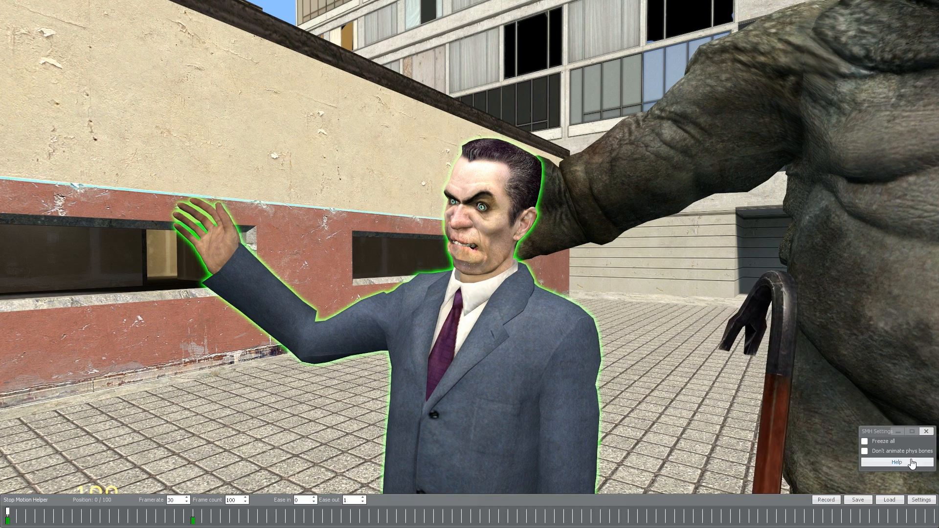
left_click(865, 451)
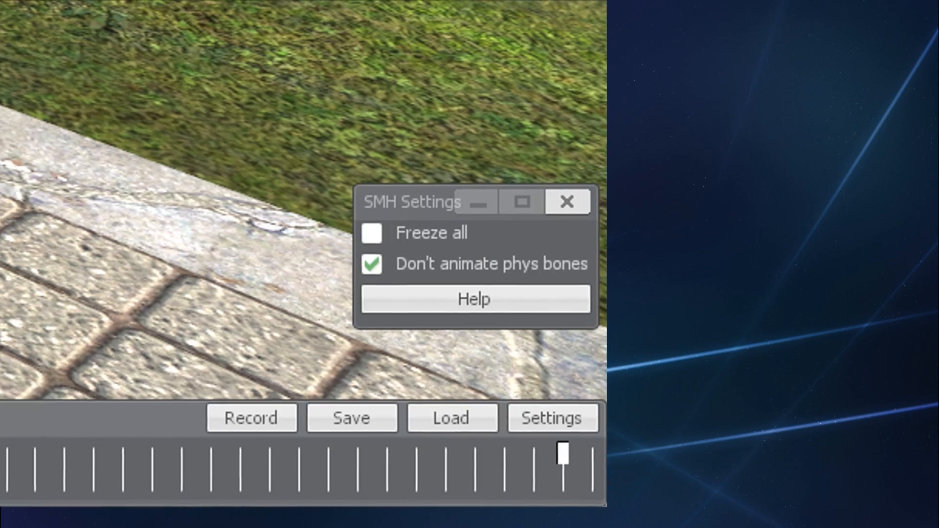
Step: Read the Stop Motion Helper help guide to the bottom, then close it
left_click(473, 298)
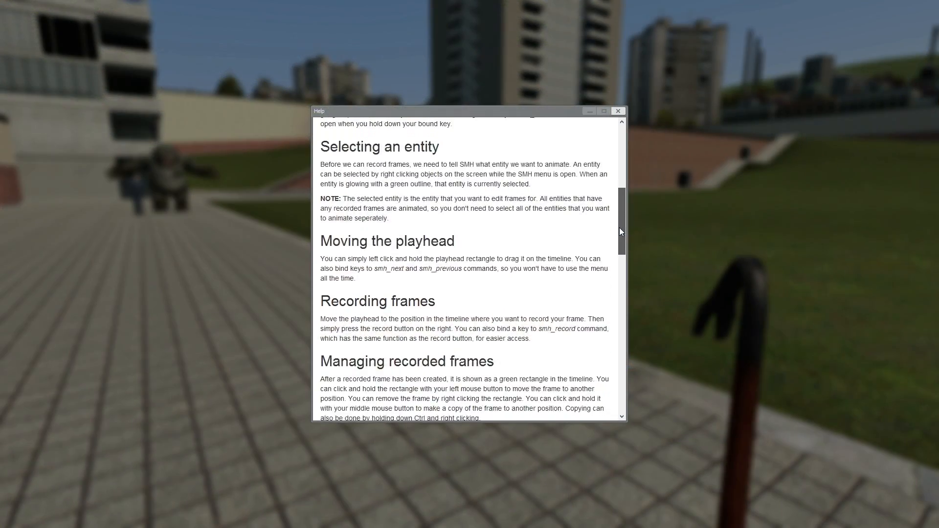
scroll("down", 3)
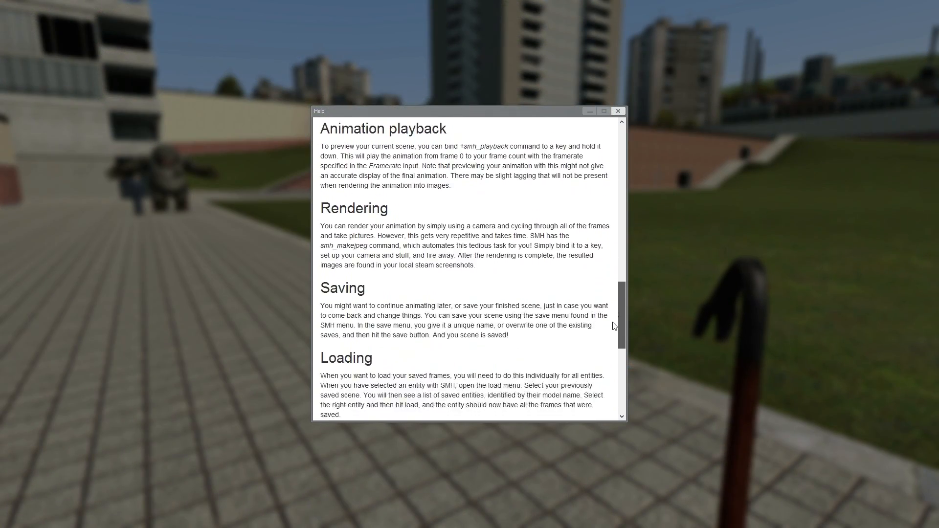
scroll("down", 3)
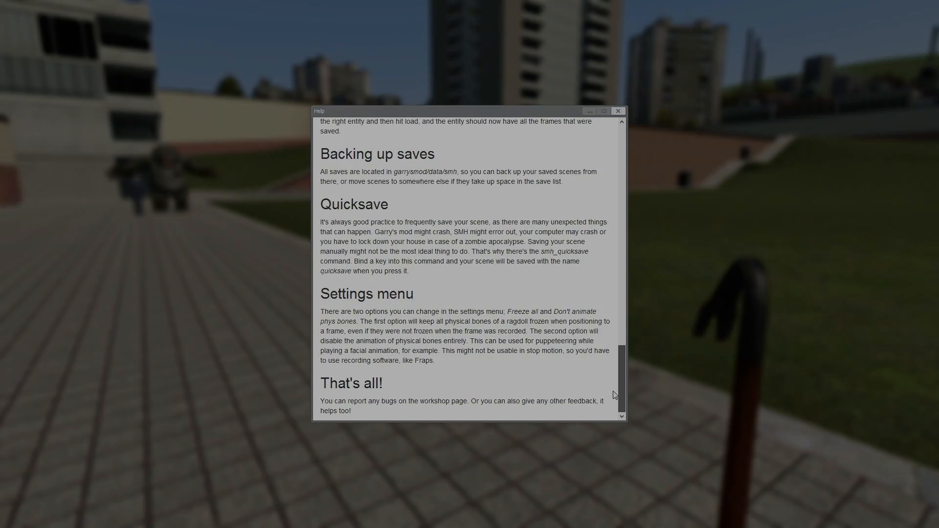
left_click(618, 111)
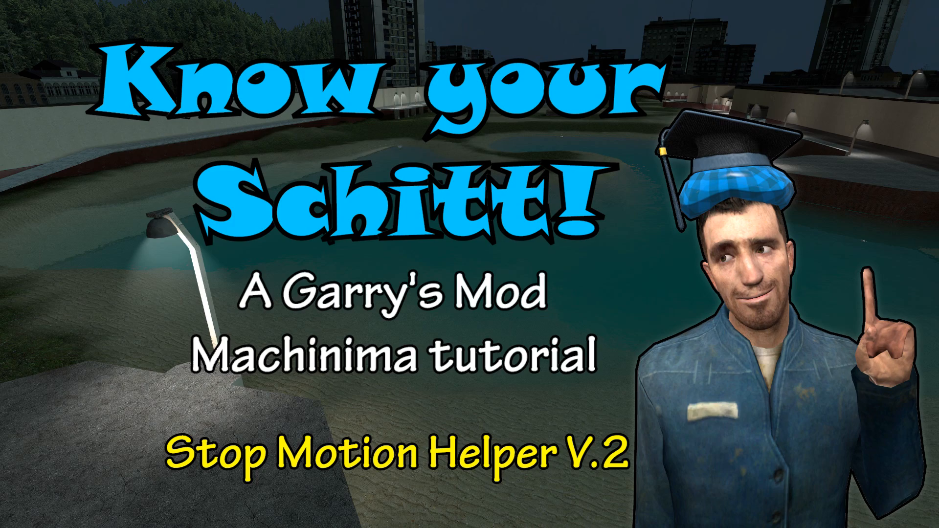